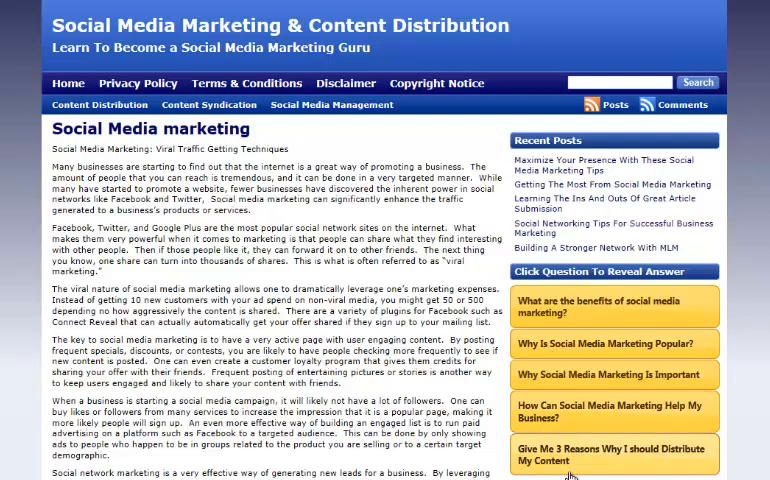
Review a sidebar answer and the blog's page for managing posted notes.
{"action": "left_click", "coordinate": [612, 344]}
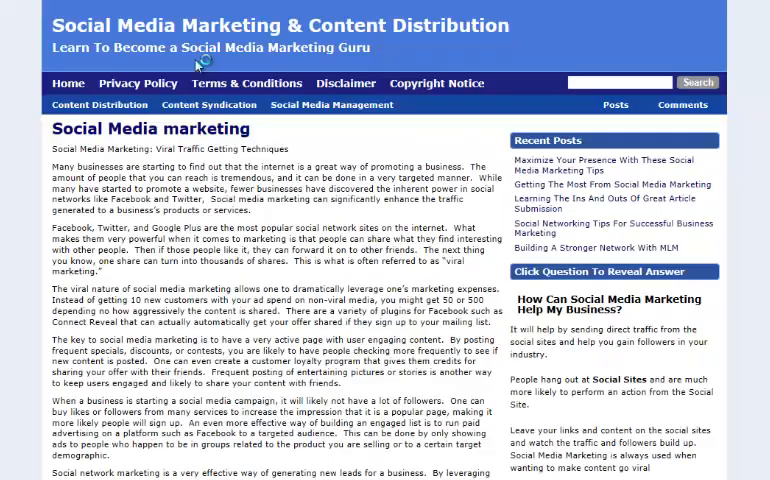
{"action": "scroll", "scroll_direction": "down", "scroll_amount": 3}
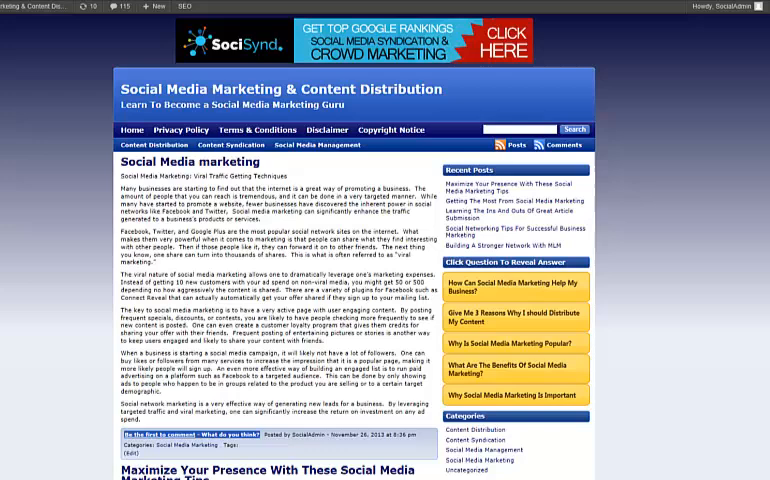
{"action": "left_click", "coordinate": [506, 318]}
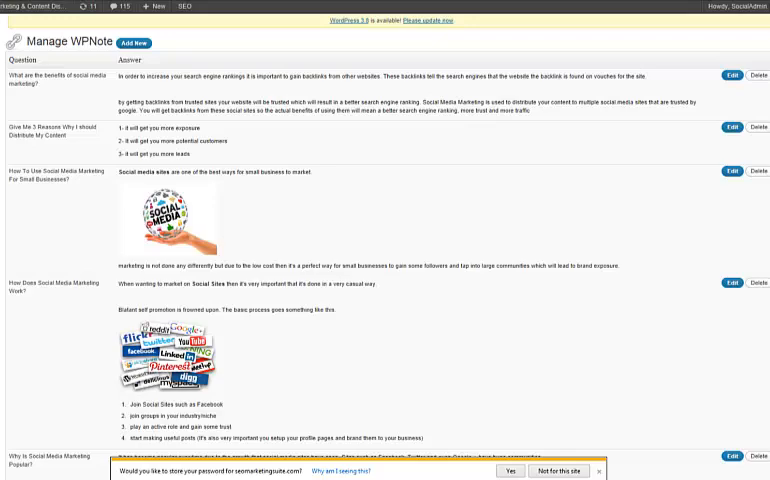
{"action": "mouse_move", "coordinate": [254, 142]}
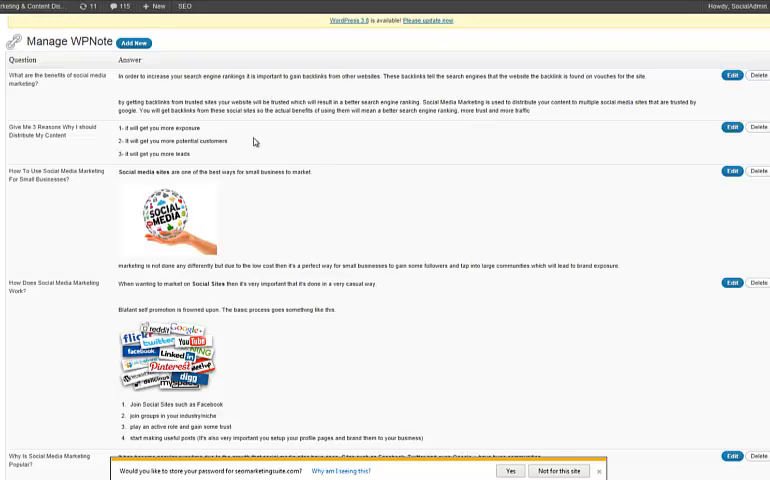
{"action": "scroll", "scroll_direction": "down", "scroll_amount": 3}
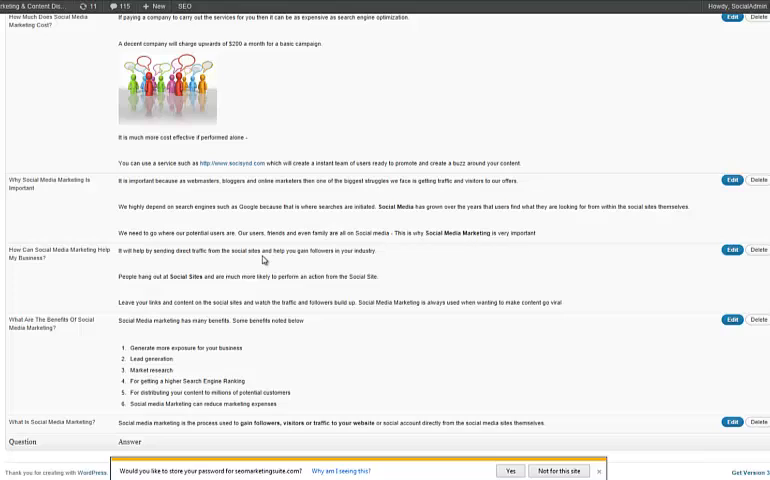
{"action": "mouse_move", "coordinate": [396, 68]}
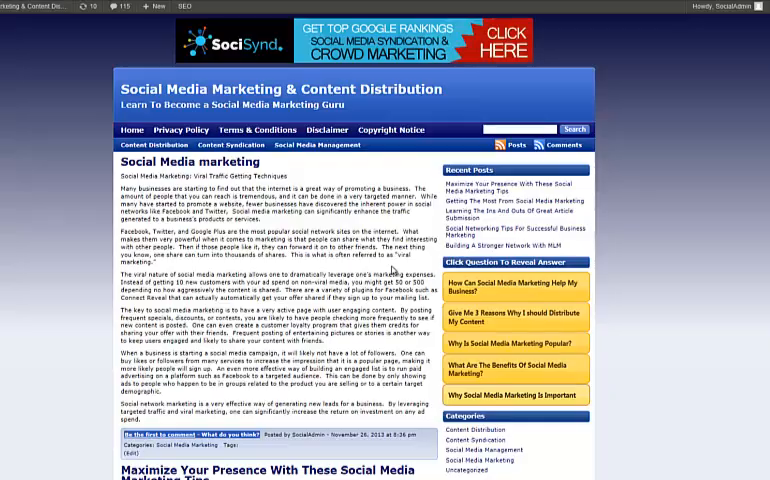
Scrape 21 social media questions for the keywords and view the WordPress posting queue.
{"action": "scroll", "scroll_direction": "down", "scroll_amount": 3}
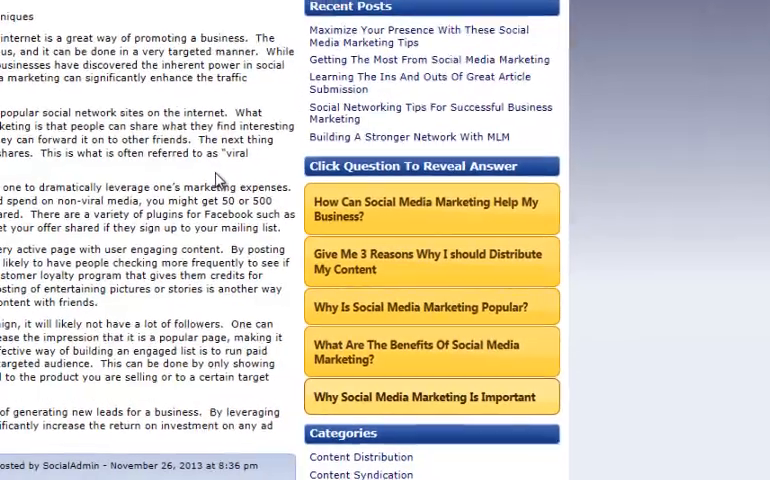
{"action": "scroll", "scroll_direction": "down", "scroll_amount": 3}
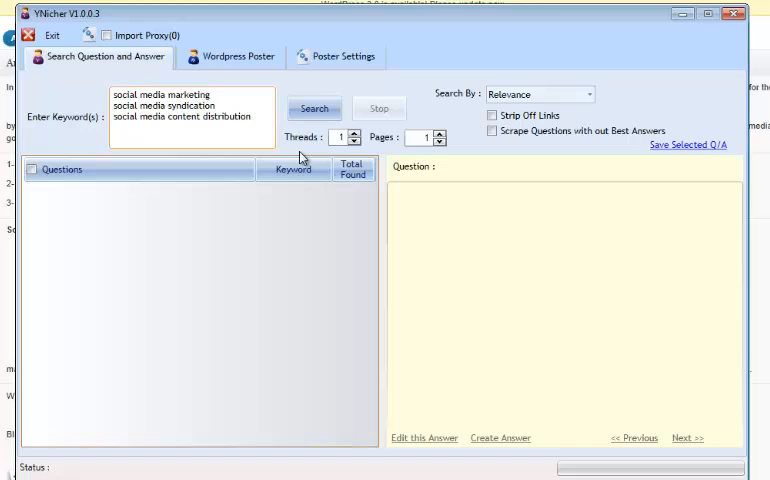
{"action": "mouse_move", "coordinate": [314, 108]}
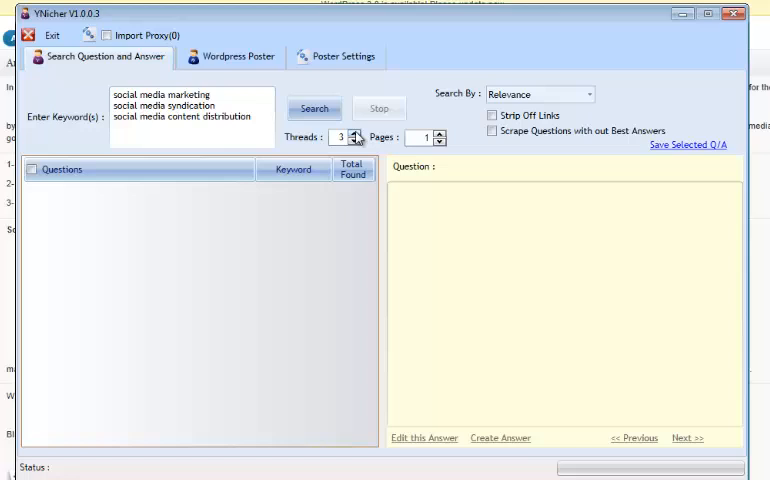
{"action": "left_click", "coordinate": [314, 108]}
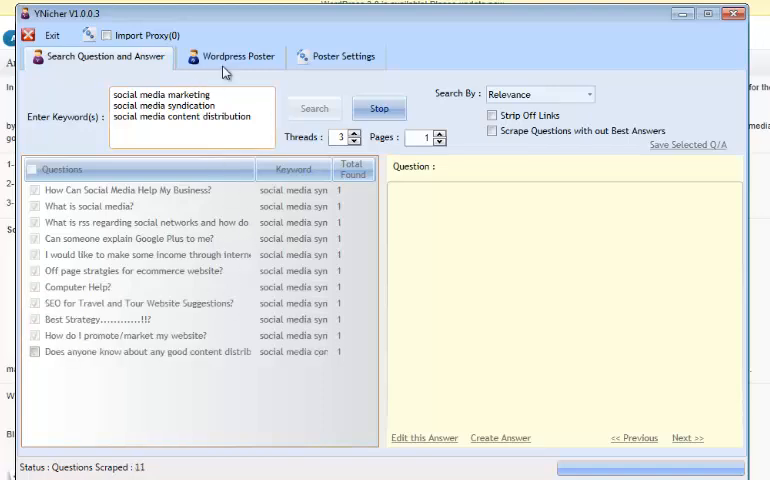
{"action": "left_click", "coordinate": [236, 56]}
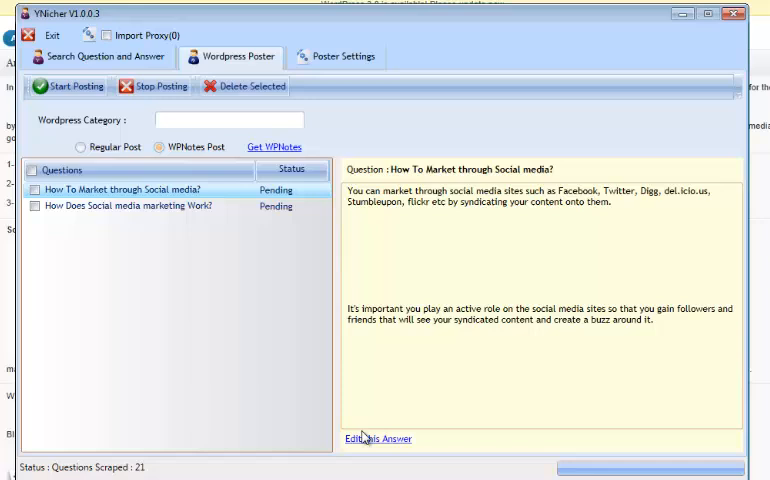
Inspect a queued answer in the editor, then return to the 27 scraped questions.
{"action": "left_click", "coordinate": [378, 438]}
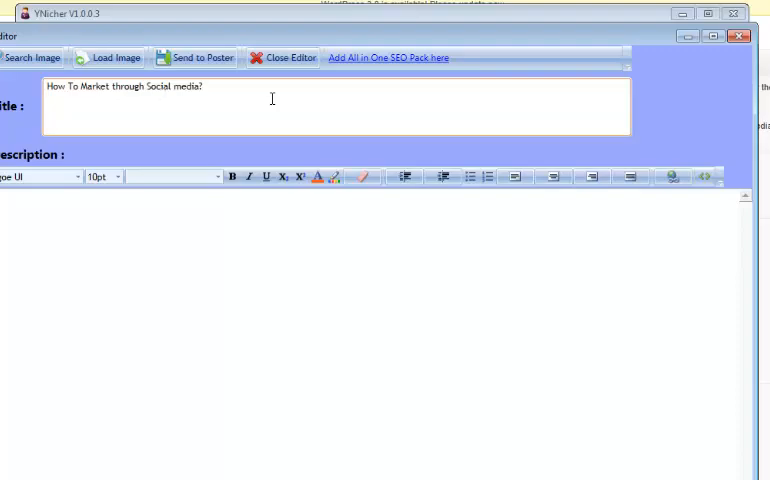
{"action": "left_click", "coordinate": [290, 56]}
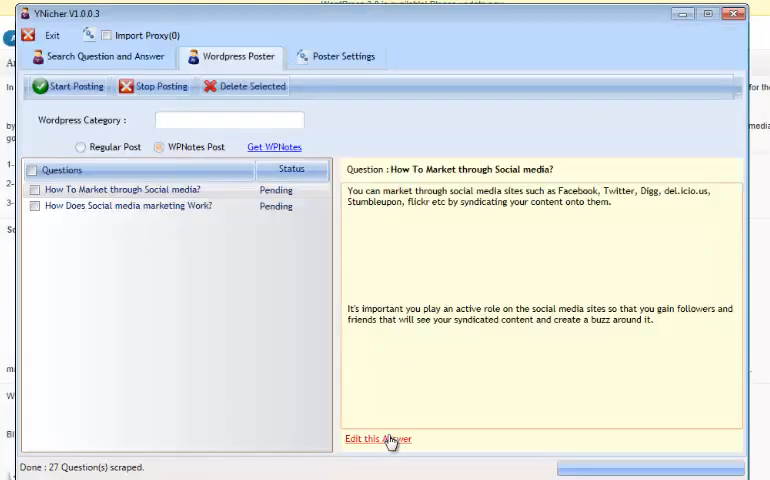
{"action": "left_click", "coordinate": [368, 440]}
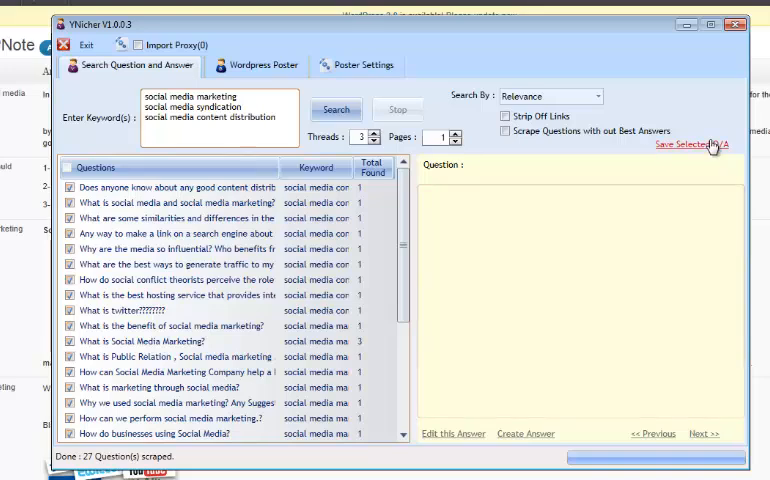
Save all checked questions and answers into a word processor document.
{"action": "left_click", "coordinate": [692, 144]}
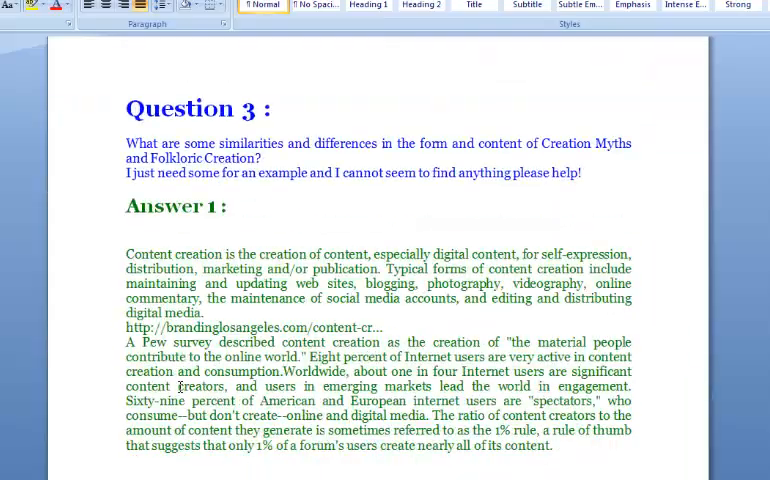
{"action": "scroll", "scroll_direction": "down", "scroll_amount": 3}
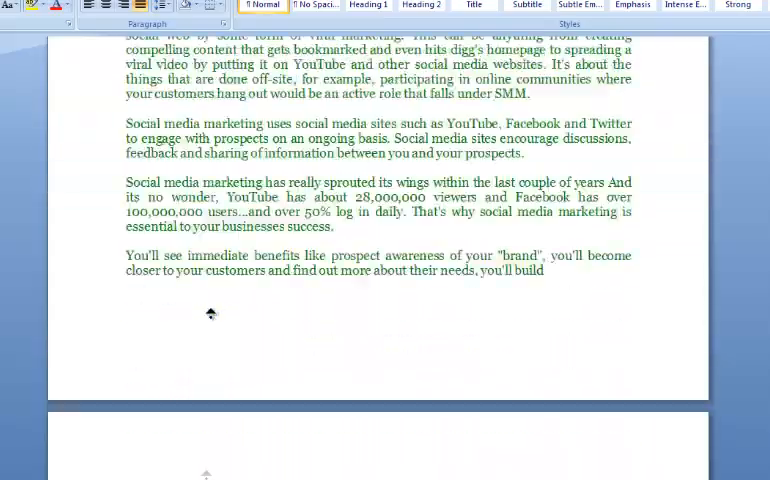
{"action": "scroll", "scroll_direction": "down", "scroll_amount": 3}
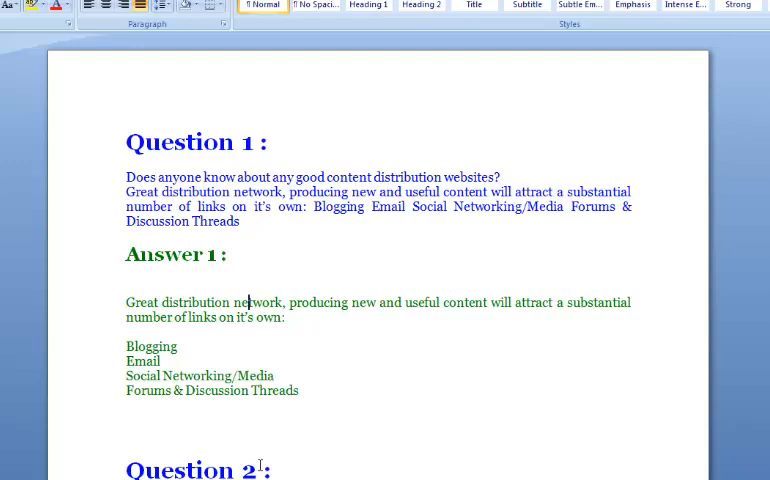
{"action": "scroll", "scroll_direction": "down", "scroll_amount": 3}
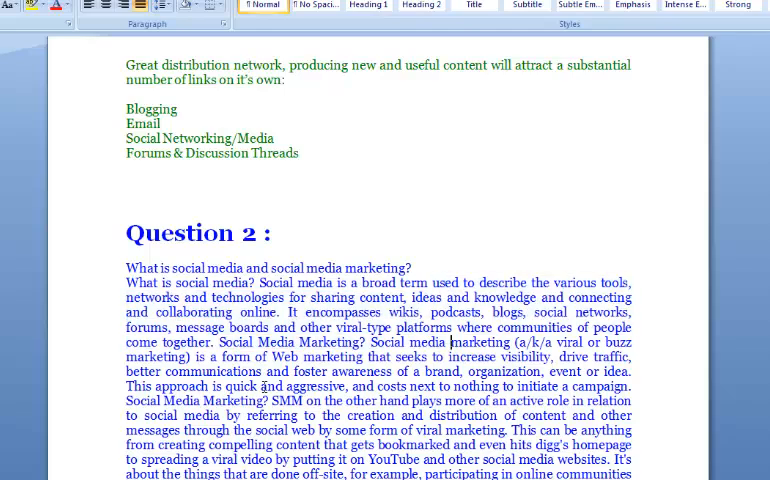
{"action": "scroll", "scroll_direction": "down", "scroll_amount": 3}
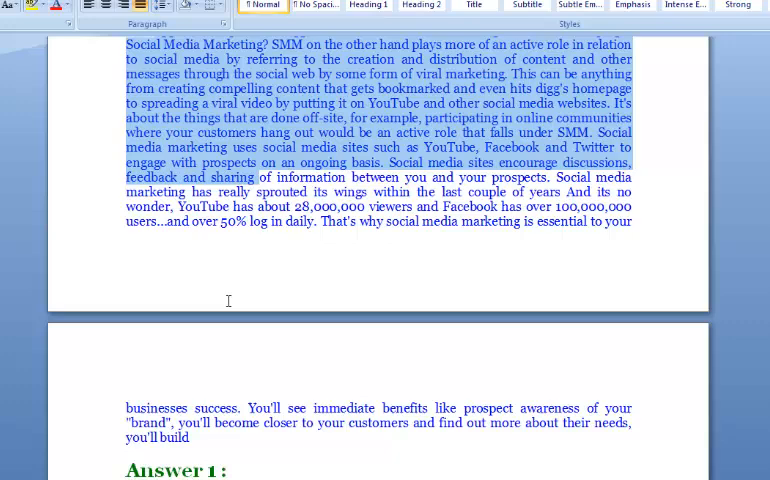
{"action": "scroll", "scroll_direction": "down", "scroll_amount": 3}
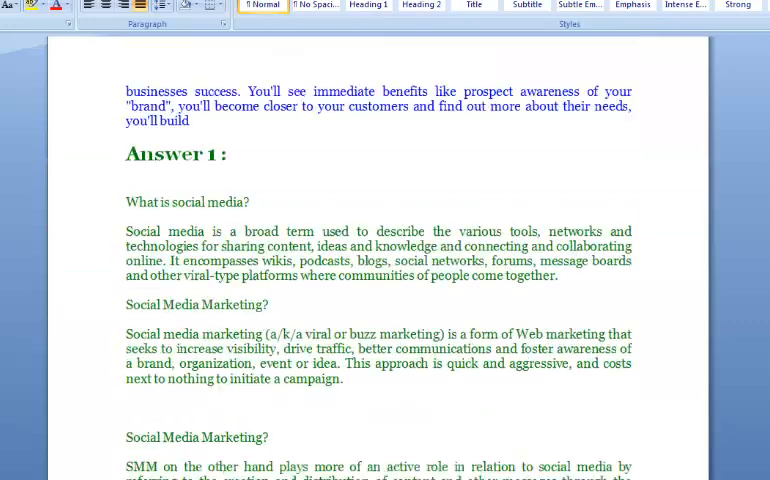
{"action": "scroll", "scroll_direction": "down", "scroll_amount": 3}
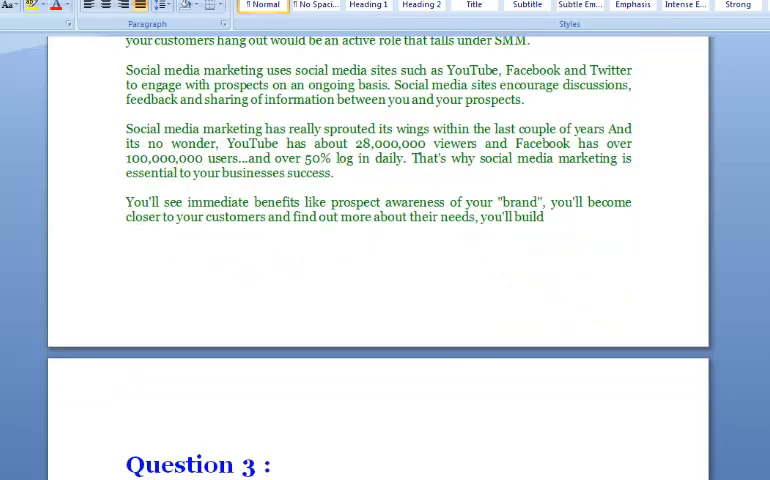
{"action": "scroll", "scroll_direction": "down", "scroll_amount": 3}
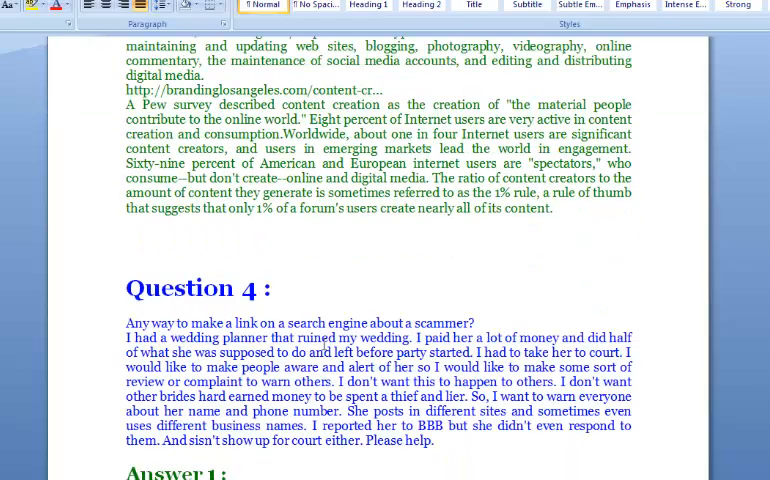
{"action": "scroll", "scroll_direction": "down", "scroll_amount": 3}
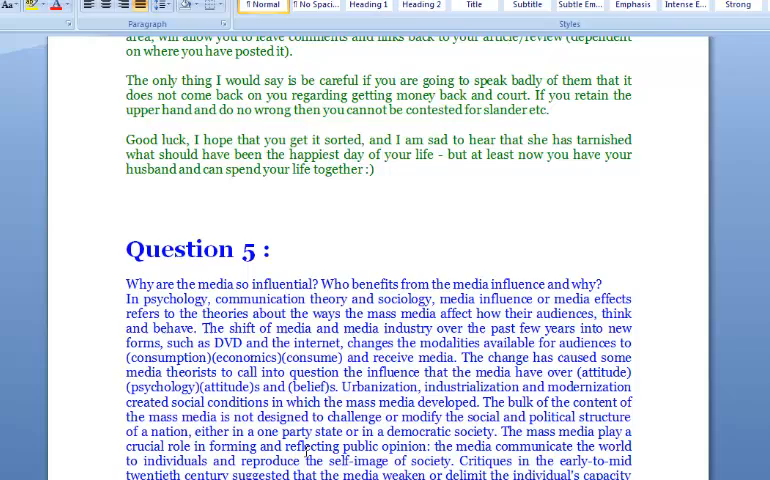
{"action": "scroll", "scroll_direction": "down", "scroll_amount": 3}
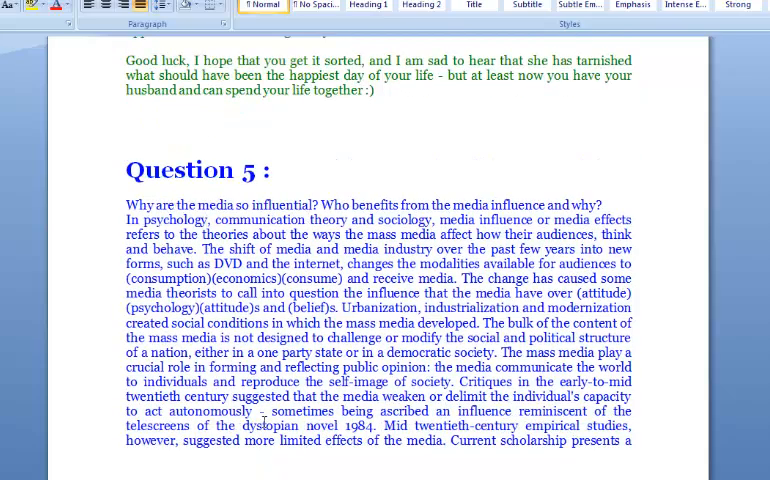
{"action": "scroll", "scroll_direction": "down", "scroll_amount": 3}
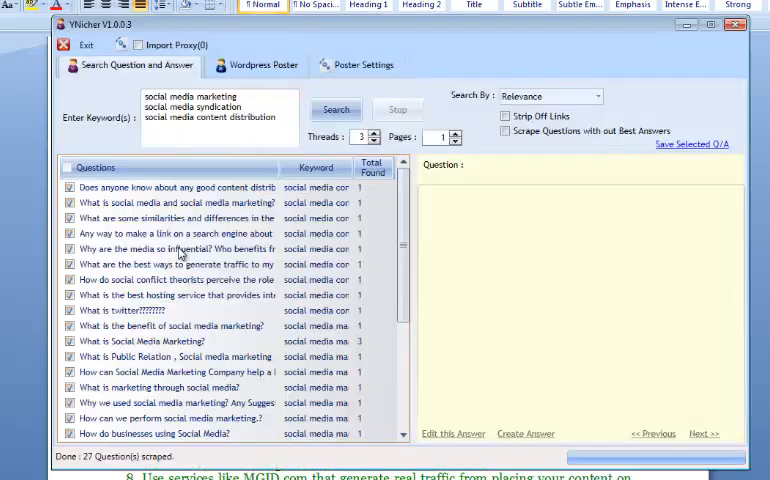
Retitle the Twitter question as 'Should I use Social Media Marketing For My Business?'.
{"action": "left_click", "coordinate": [140, 310]}
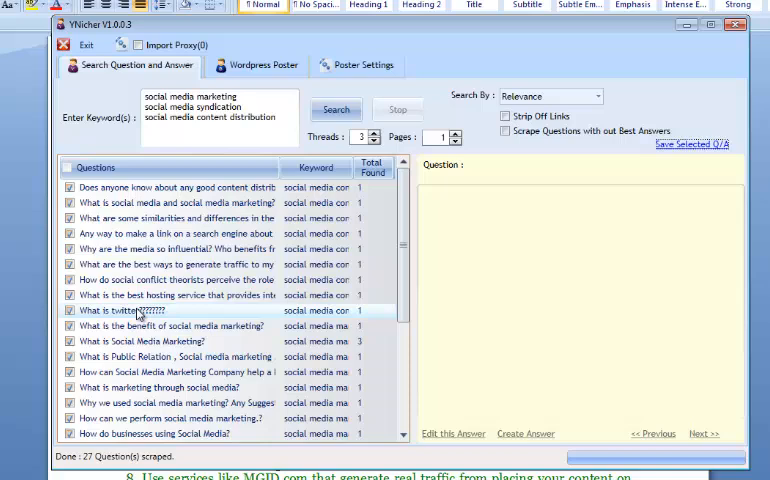
{"action": "left_click", "coordinate": [140, 310]}
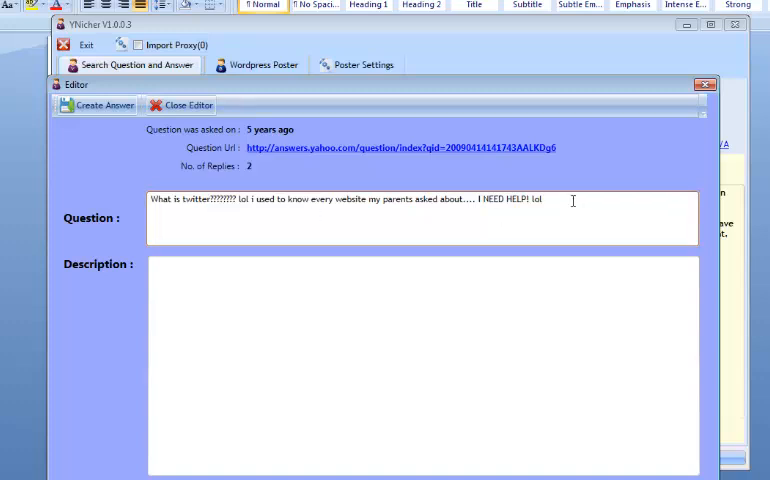
{"action": "triple_click", "coordinate": [344, 200]}
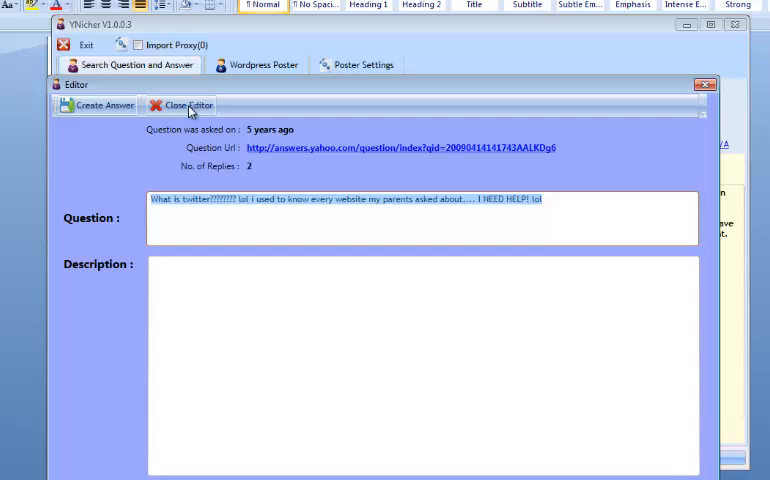
{"action": "left_click", "coordinate": [96, 104]}
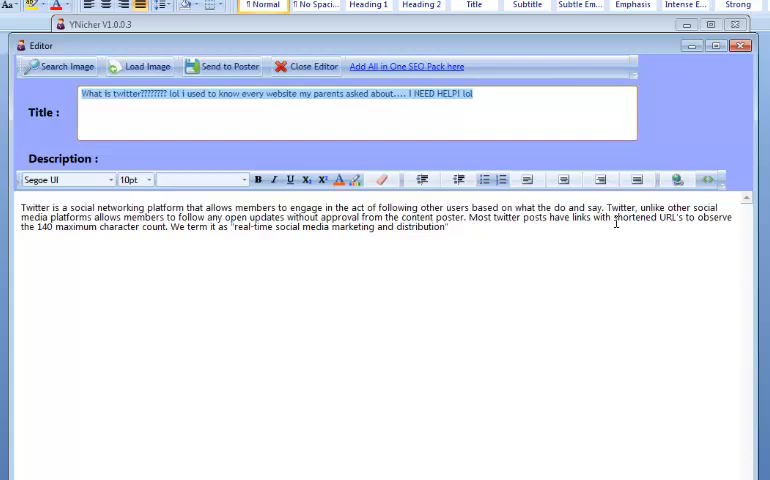
{"action": "type", "text": "Should I u"}
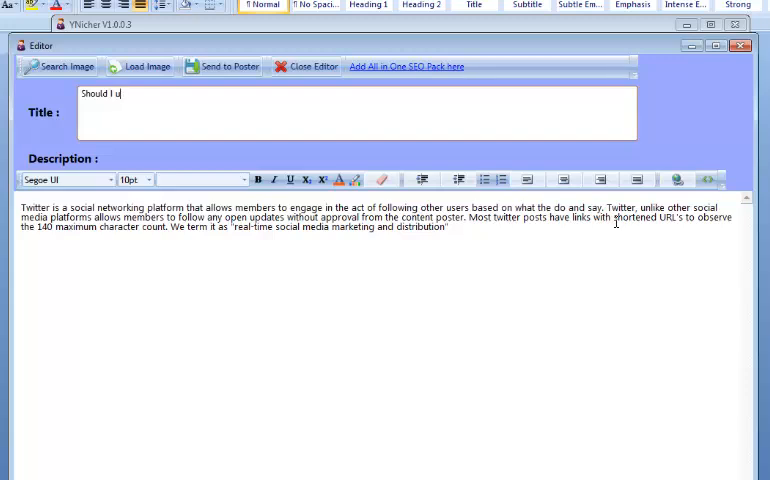
{"action": "type", "text": "se Social Media Marketing"}
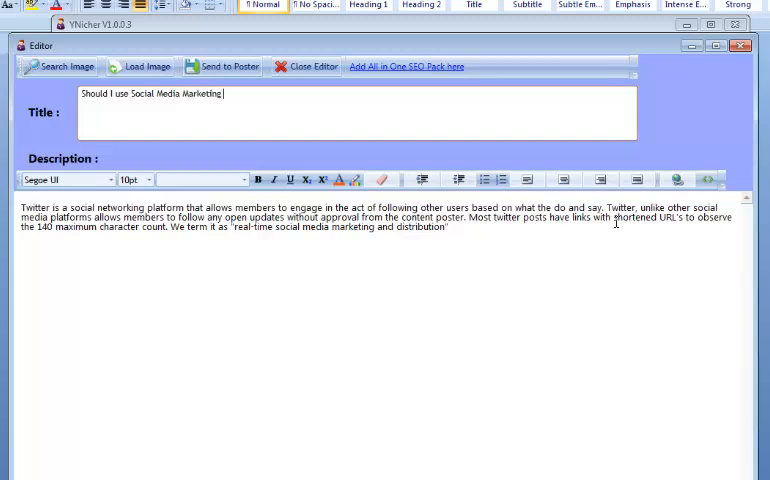
{"action": "type", "text": "For My Busi"}
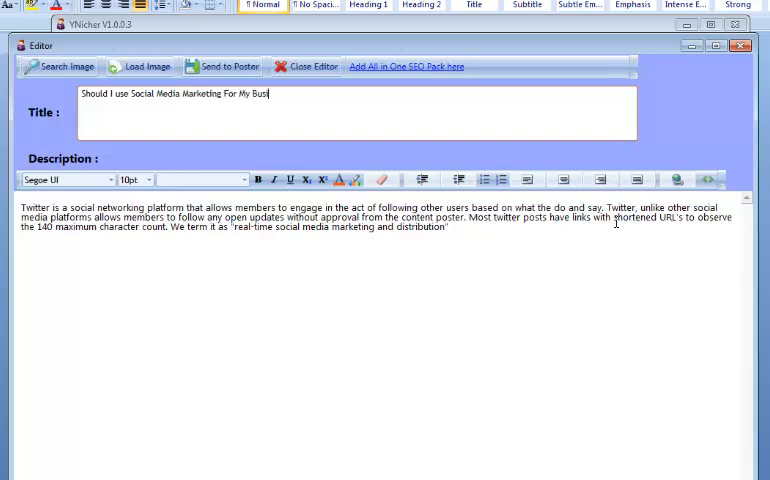
{"action": "type", "text": "ness?"}
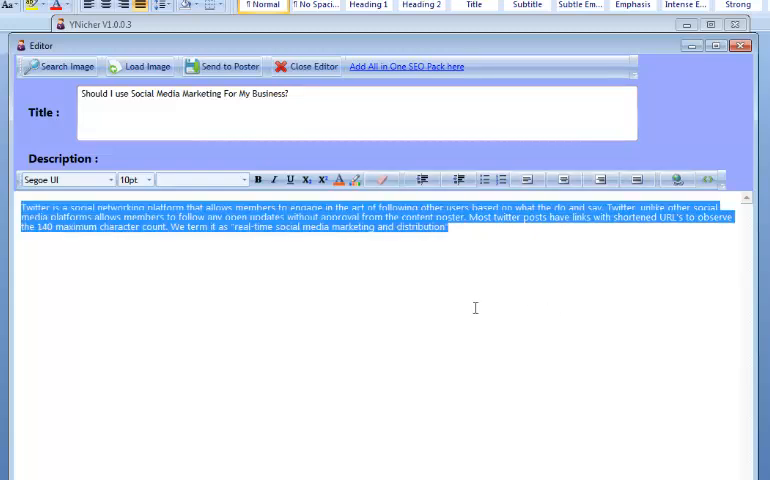
Write an answer 'Yes certainly.' citing benefits like more exposure, leads and sales.
{"action": "type", "text": "Yes certai"}
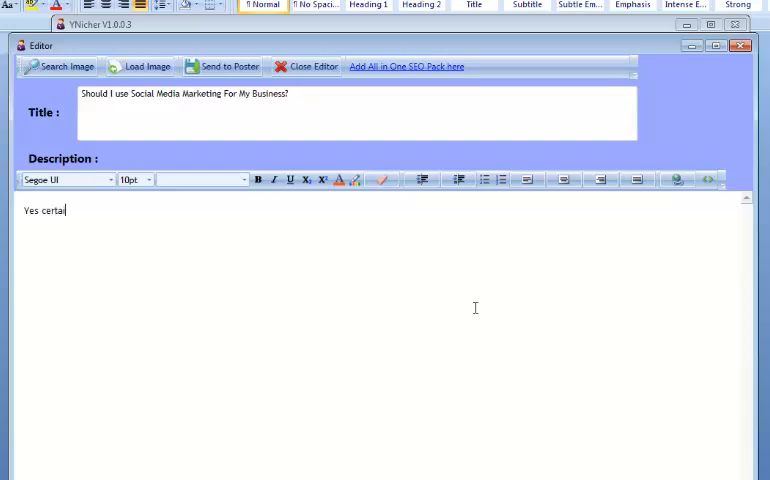
{"action": "type", "text": "nly."}
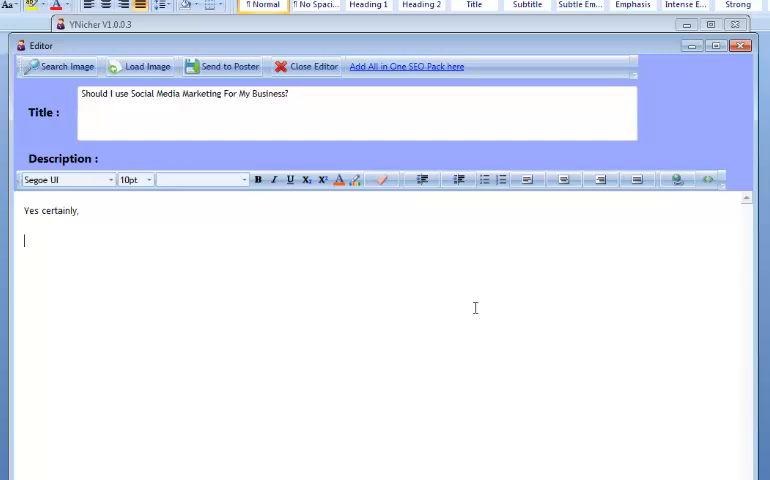
{"action": "type", "text": "Social media Marketing has many"}
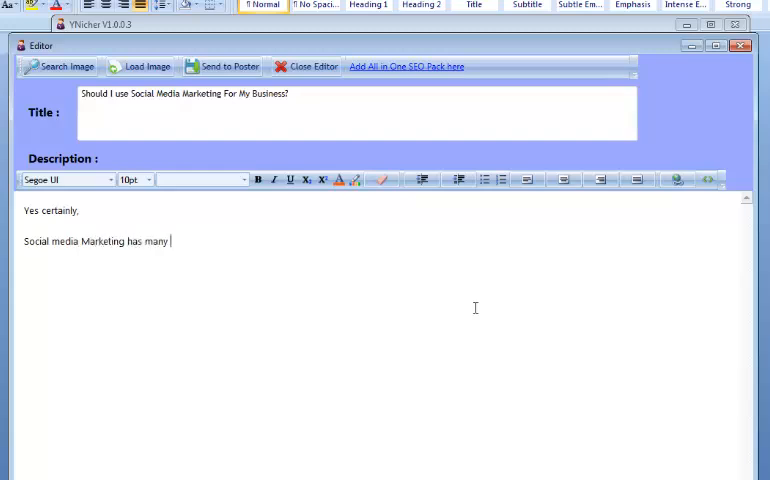
{"action": "type", "text": "benefits inclu"}
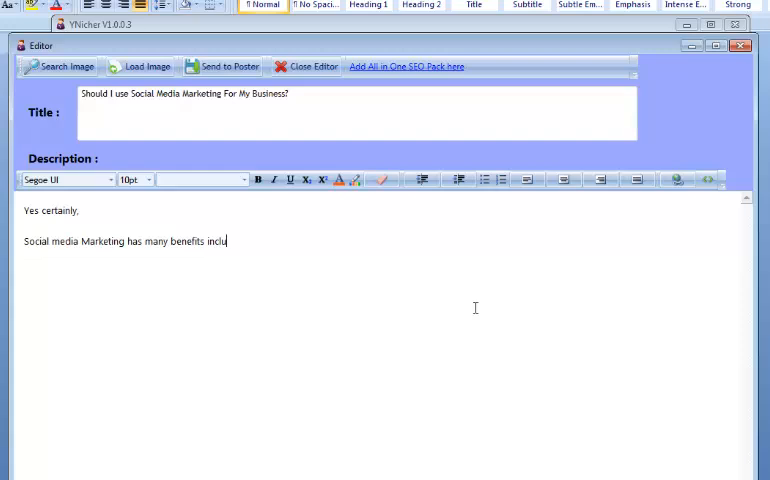
{"action": "type", "text": "ding"}
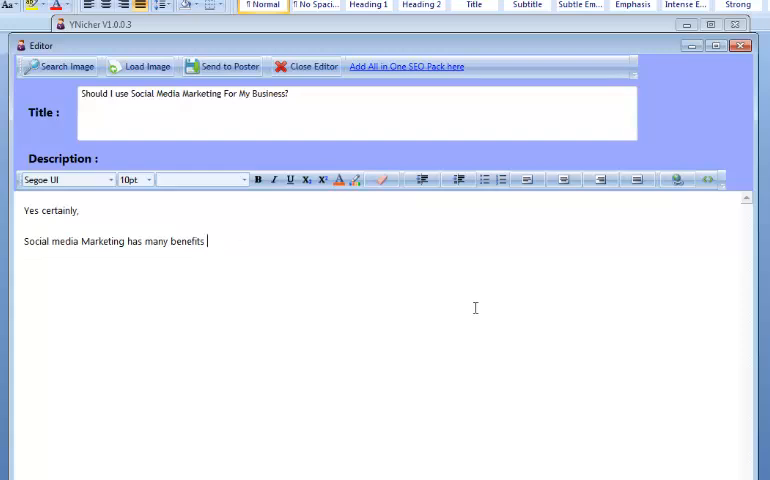
{"action": "type", "text": "such as"}
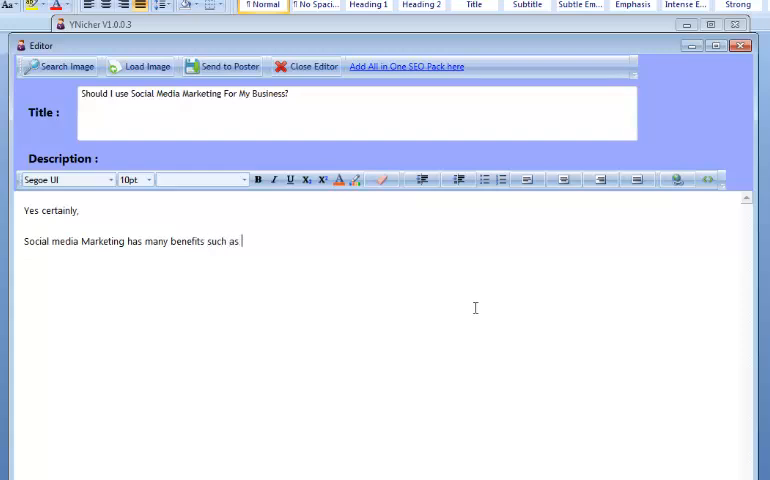
{"action": "type", "text": "gaining"}
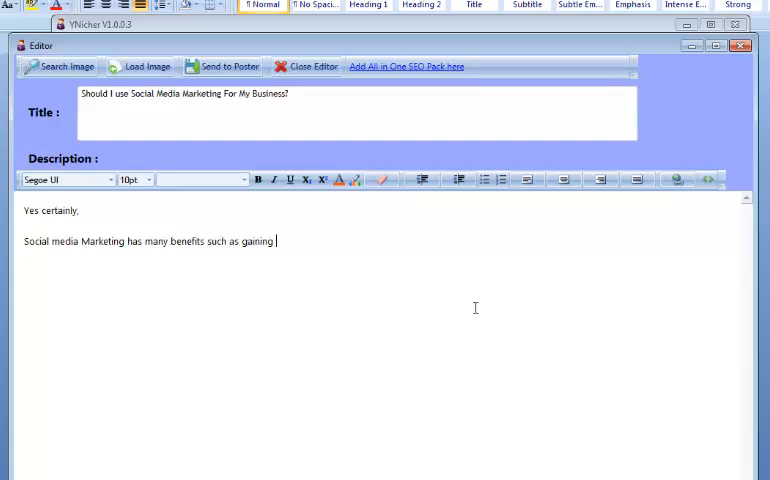
{"action": "type", "text": "more exposure"}
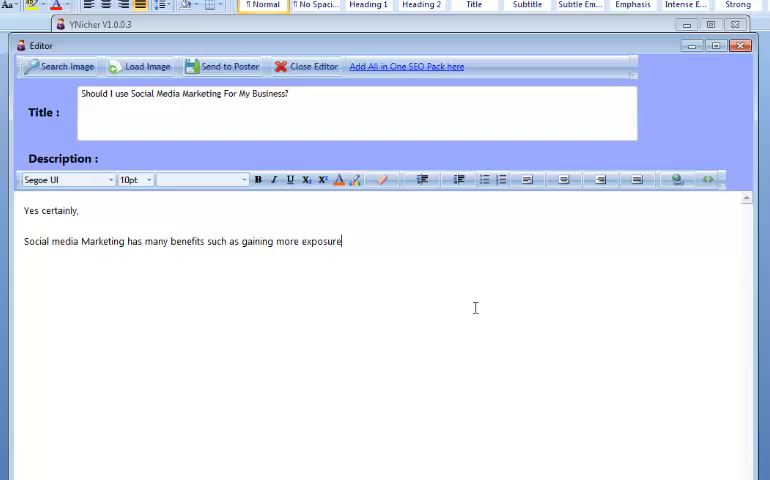
{"action": "type", "text": "for your business which will result in more le"}
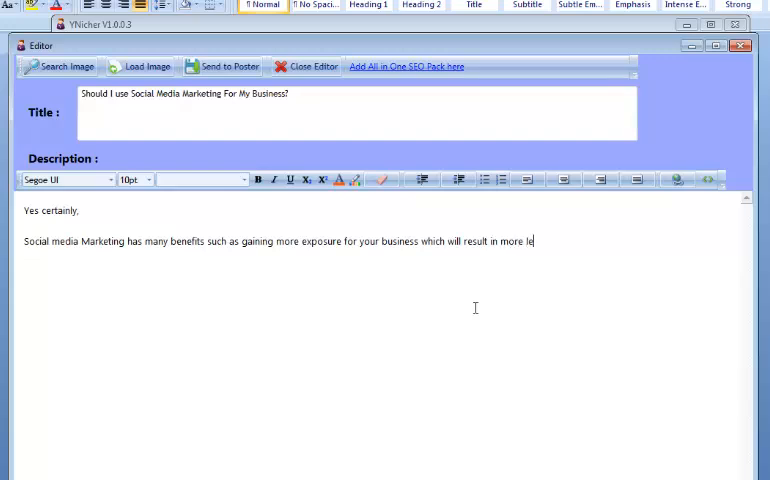
{"action": "type", "text": "ads and hopefully more sal"}
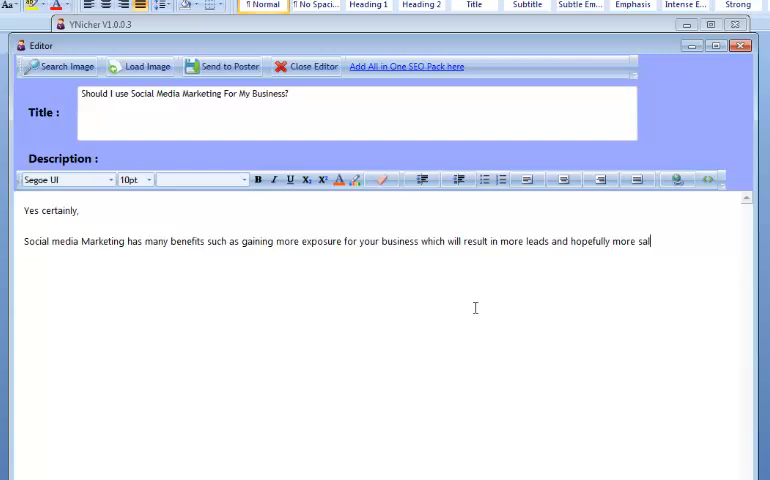
{"action": "type", "text": "es."}
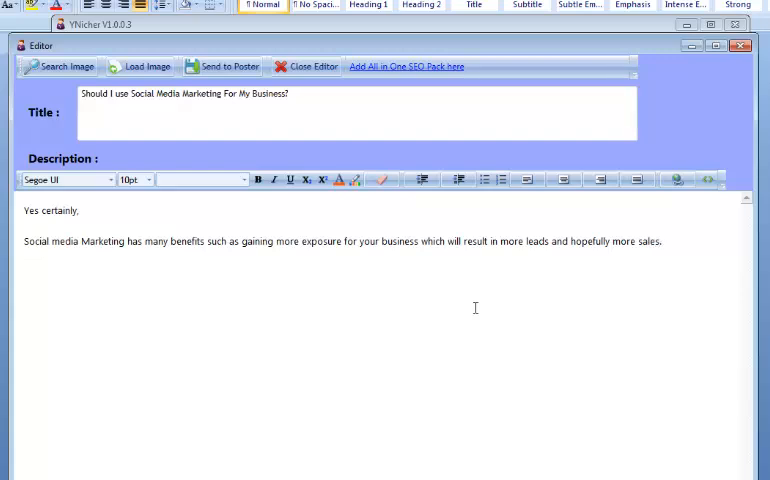
{"action": "type", "text": "This is something that every business should be pe"}
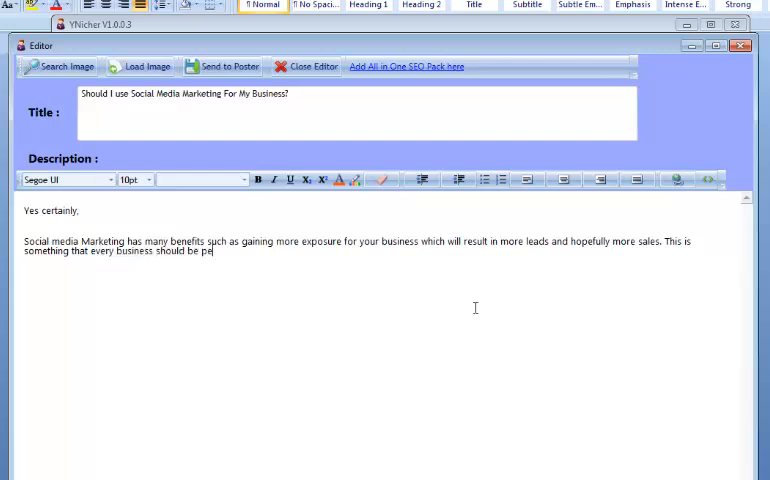
{"action": "type", "text": "rform"}
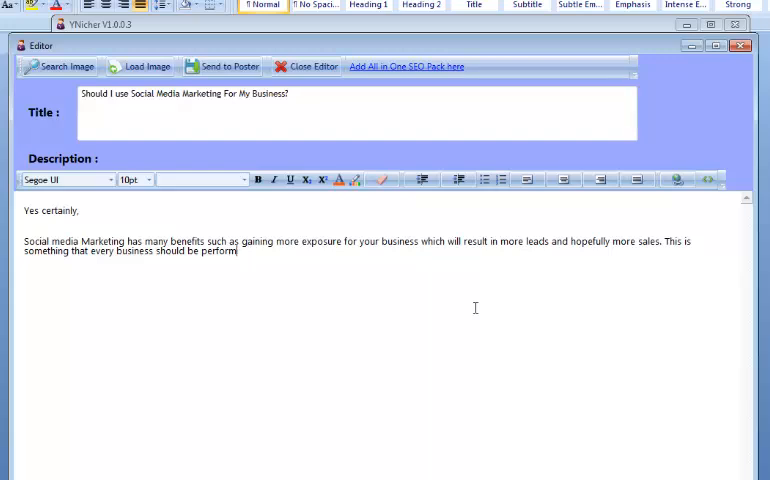
{"action": "type", "text": "ing."}
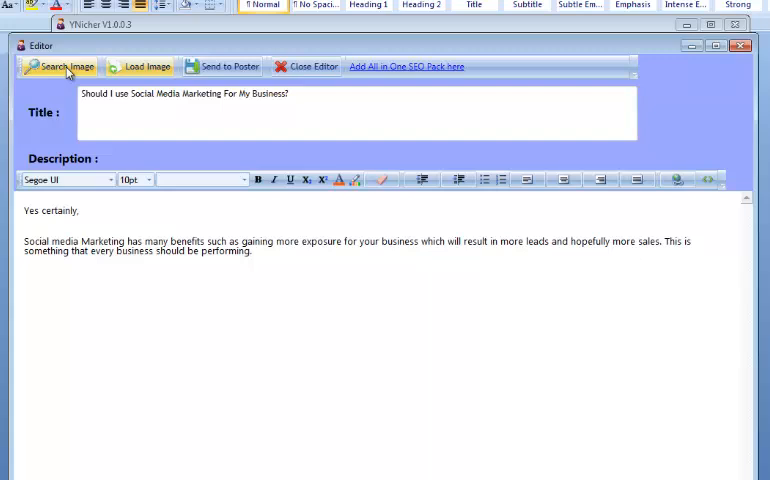
Search images for 'social media marketing' to illustrate the answer.
{"action": "left_click", "coordinate": [66, 66]}
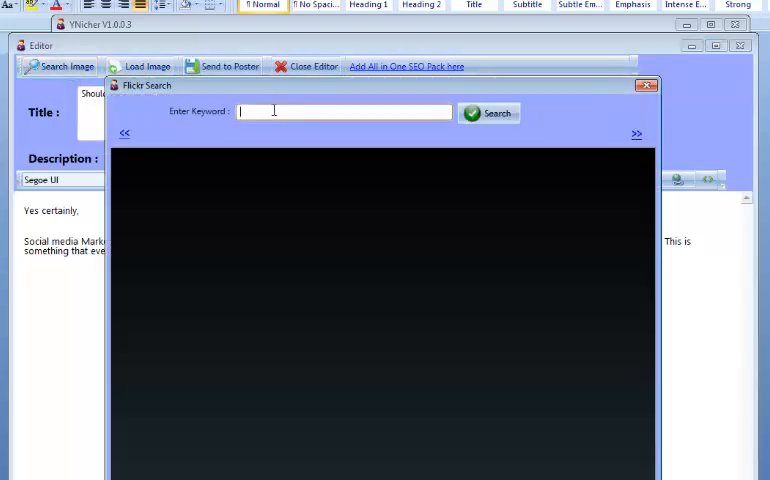
{"action": "type", "text": "social media ma"}
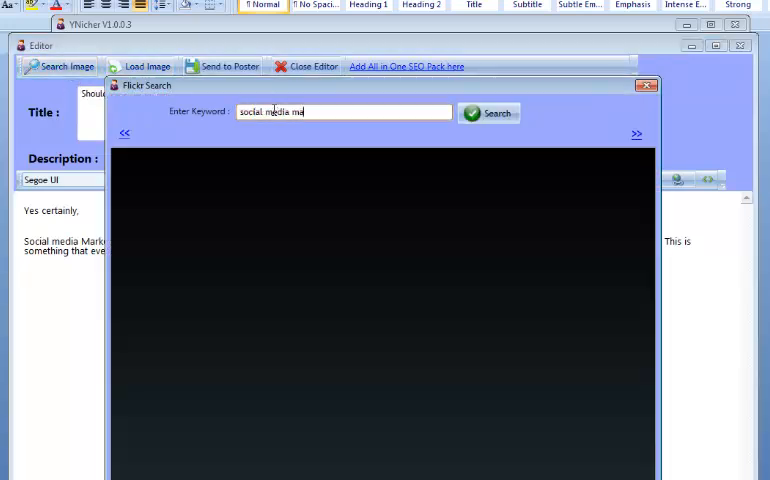
{"action": "type", "text": "rketing"}
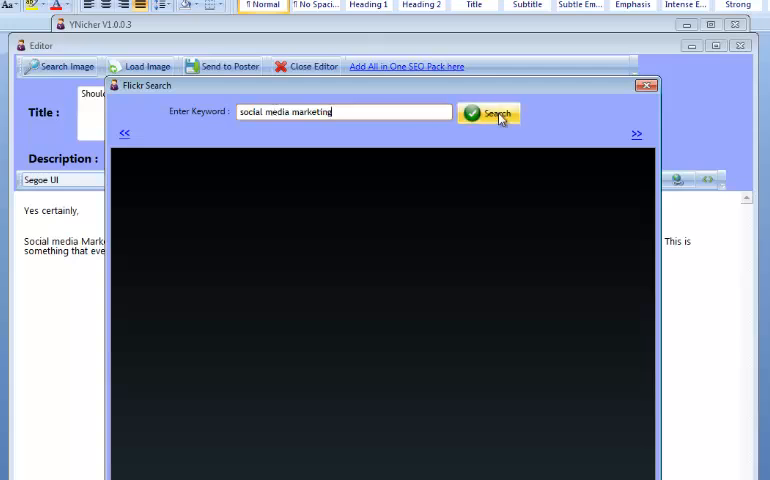
{"action": "left_click", "coordinate": [490, 112]}
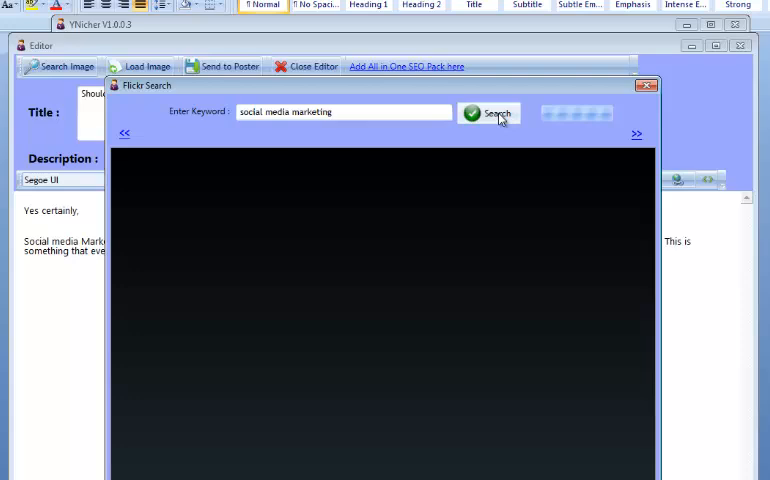
{"action": "left_click", "coordinate": [488, 112]}
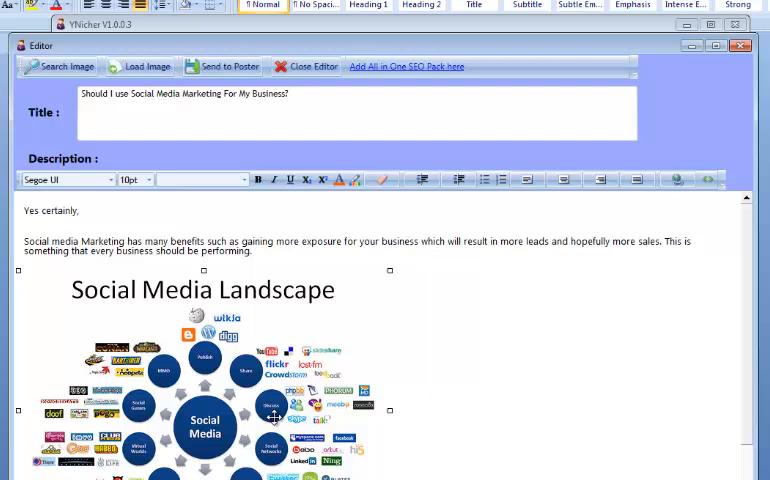
Insert the Social Media Landscape image below the answer at a smaller size.
{"action": "scroll", "scroll_direction": "down", "scroll_amount": 3}
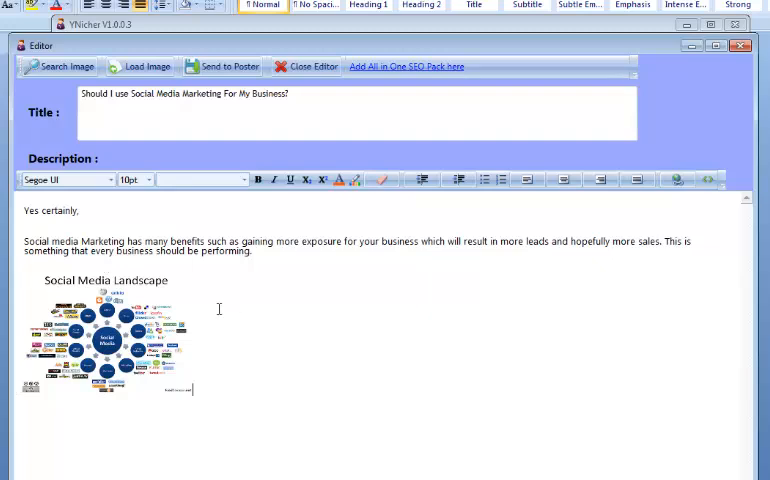
{"action": "mouse_move", "coordinate": [228, 66]}
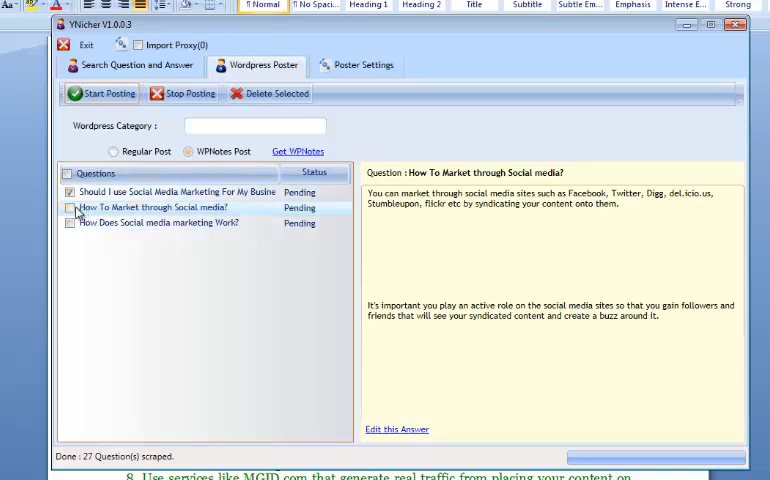
Tick the third question so all three are marked for posting.
{"action": "left_click", "coordinate": [70, 224]}
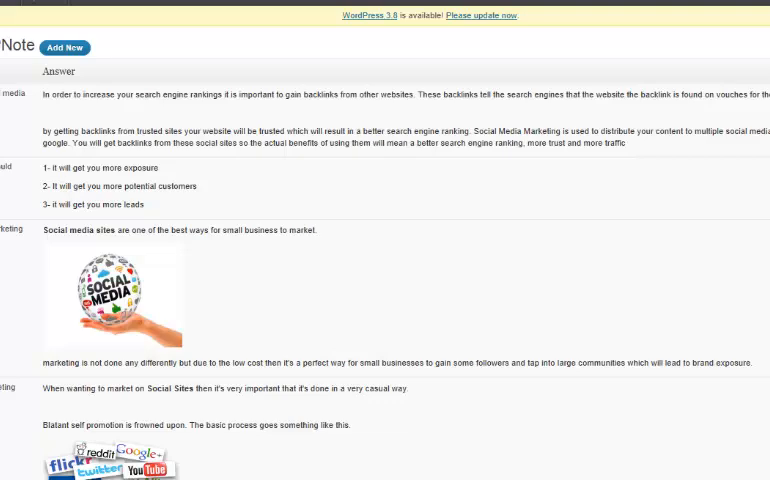
Start posting the three marked questions to the WordPress blog.
{"action": "left_click", "coordinate": [100, 92]}
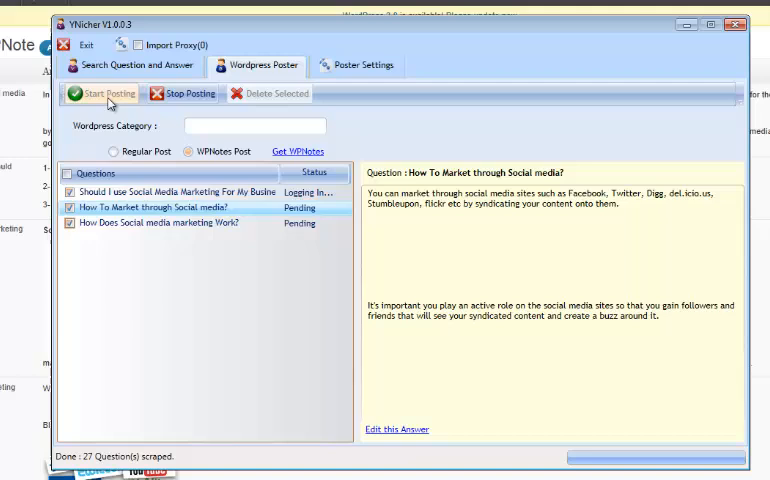
{"action": "left_click", "coordinate": [100, 92]}
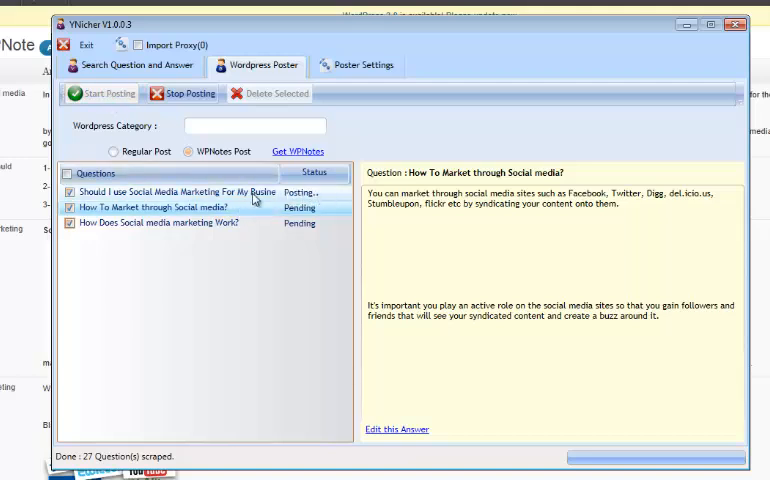
{"action": "mouse_move", "coordinate": [316, 200]}
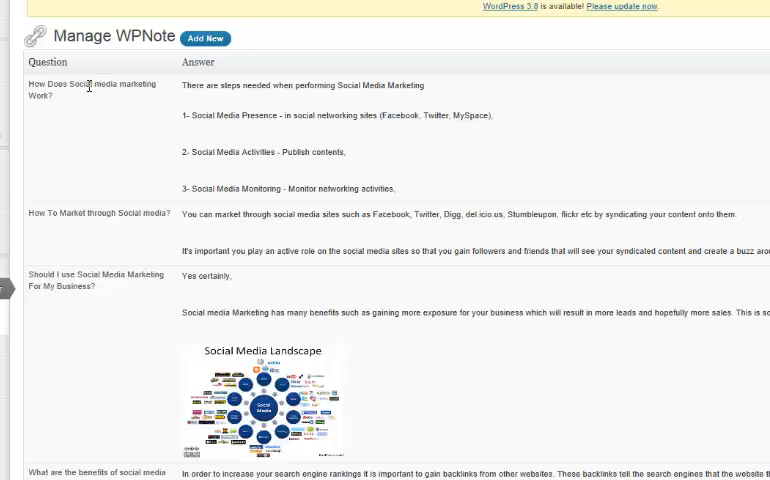
{"action": "mouse_move", "coordinate": [10, 378]}
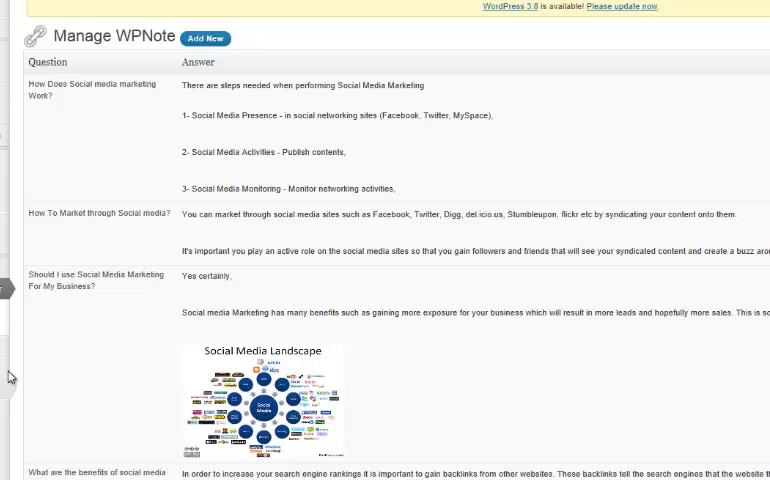